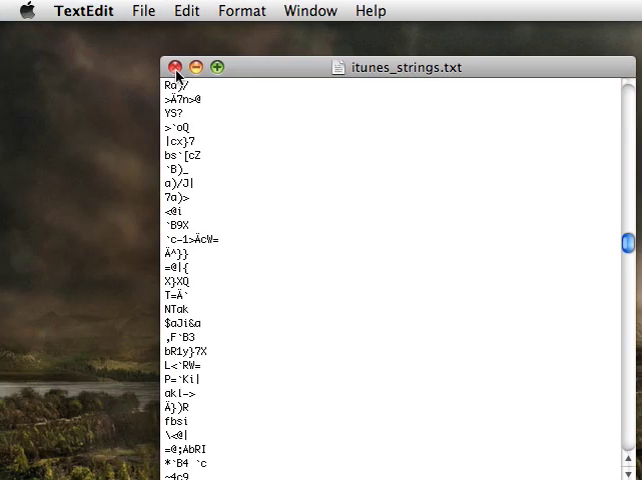
Close the garbled itunes_strings.txt document and the iTunes library window.
{"action": "left_click", "coordinate": [178, 67]}
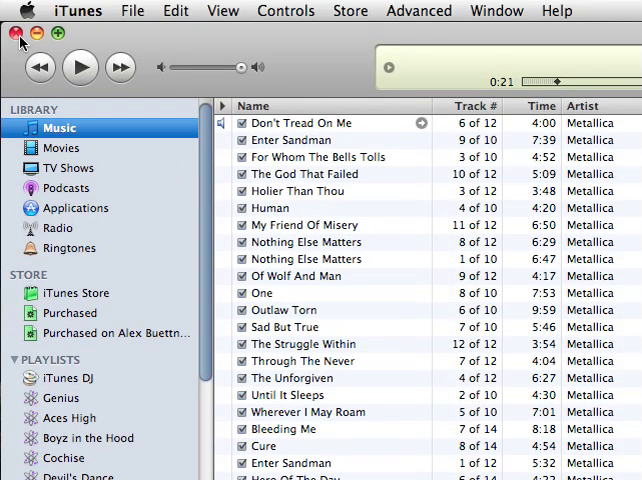
{"action": "left_click", "coordinate": [12, 35]}
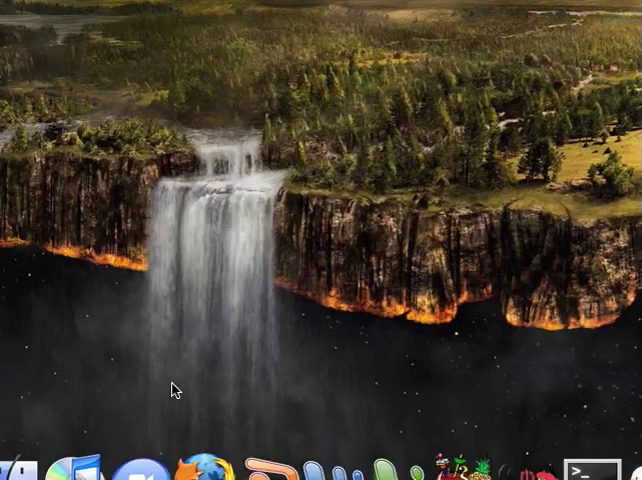
{"action": "mouse_move", "coordinate": [148, 437]}
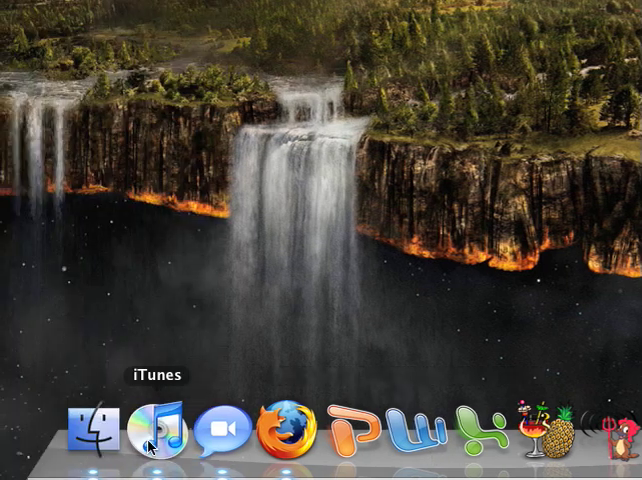
Relaunch iTunes and load the ATT_US.ipcc carrier file from iPhone Carrier Support.
{"action": "left_click", "coordinate": [160, 429]}
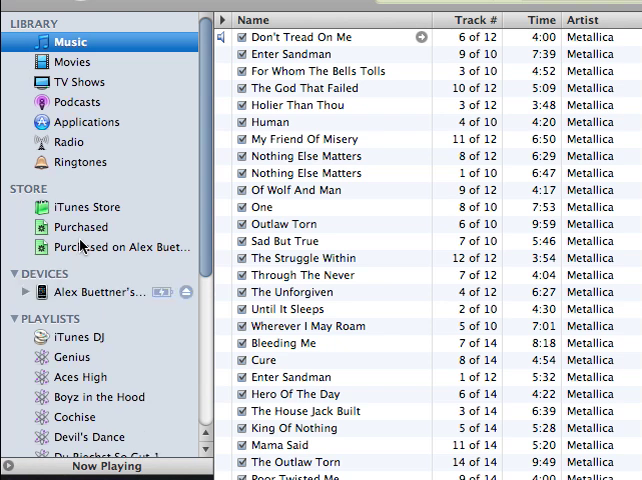
{"action": "scroll", "scroll_direction": "down", "scroll_amount": 3}
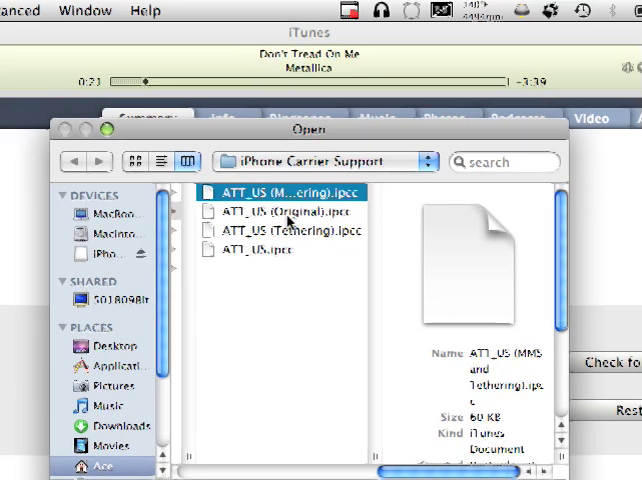
{"action": "left_click", "coordinate": [300, 211]}
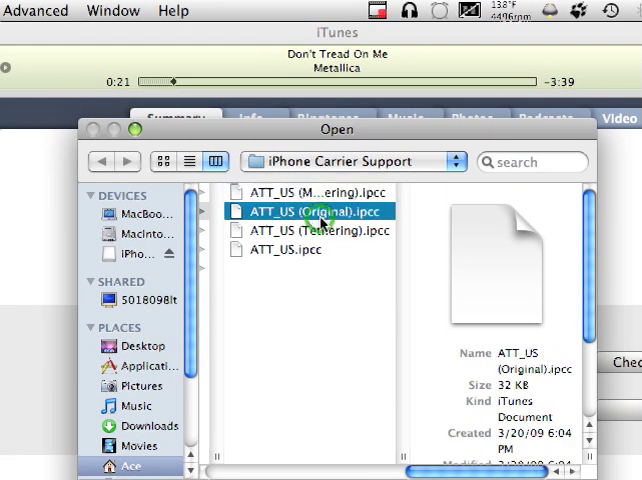
{"action": "left_click", "coordinate": [320, 230]}
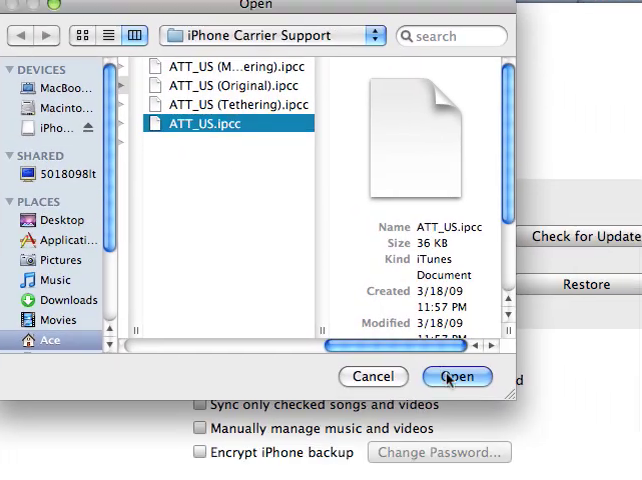
{"action": "left_click", "coordinate": [456, 376]}
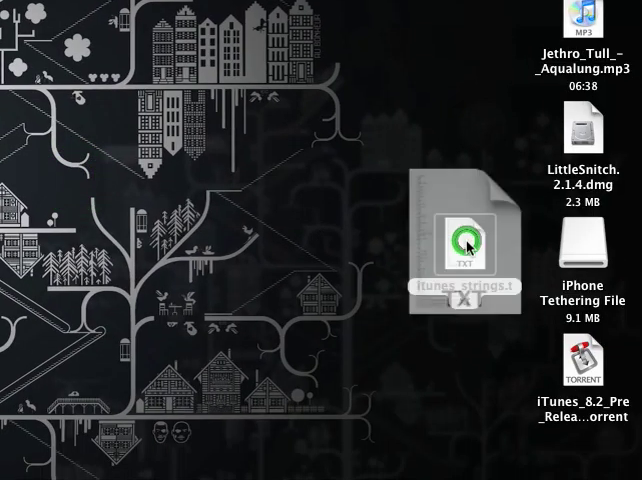
Open itunes_strings.txt and search it for 'carrier', stepping through successive matches.
{"action": "double_click", "coordinate": [467, 240]}
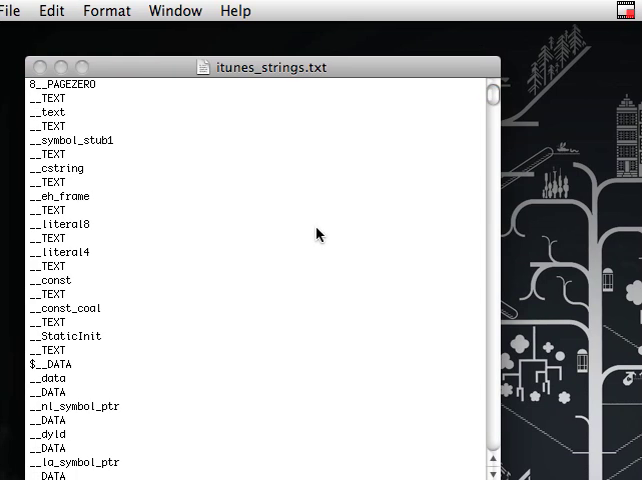
{"action": "mouse_move", "coordinate": [418, 380]}
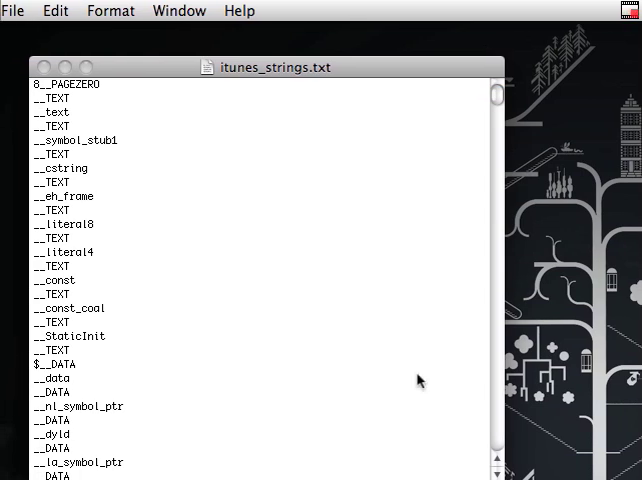
{"action": "left_click", "coordinate": [328, 338]}
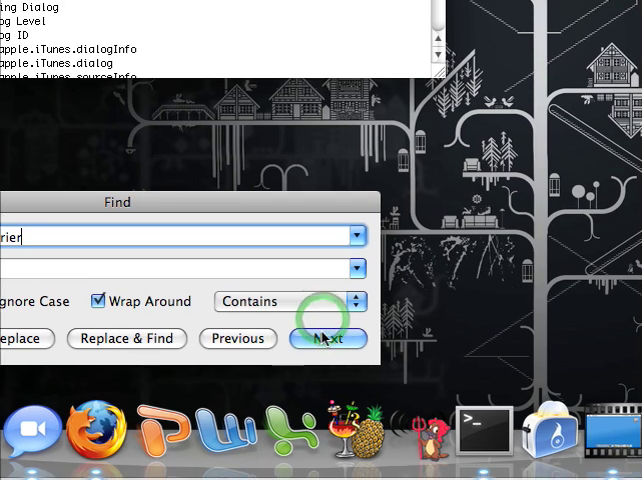
{"action": "left_click", "coordinate": [326, 338]}
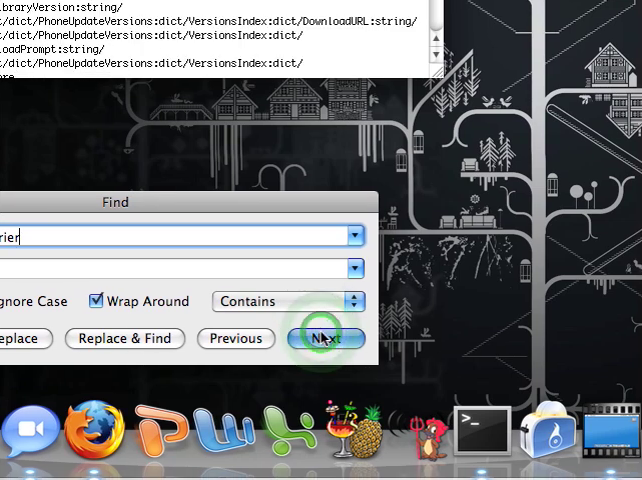
{"action": "left_click", "coordinate": [327, 338]}
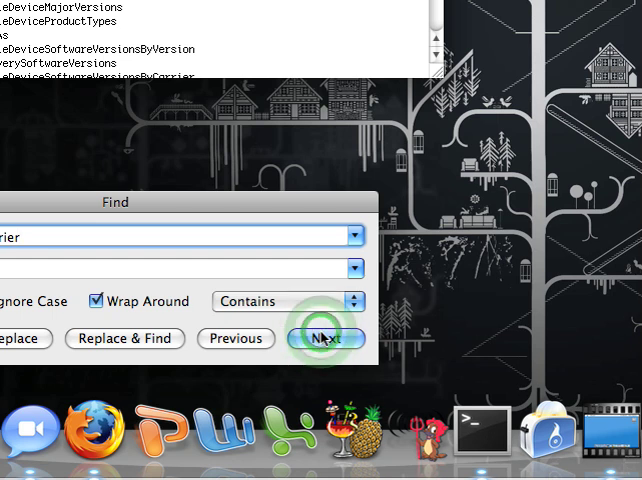
{"action": "left_click", "coordinate": [321, 338]}
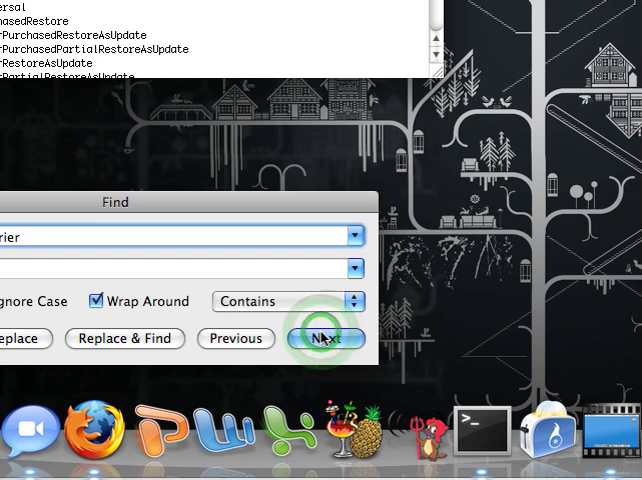
{"action": "left_click", "coordinate": [323, 339]}
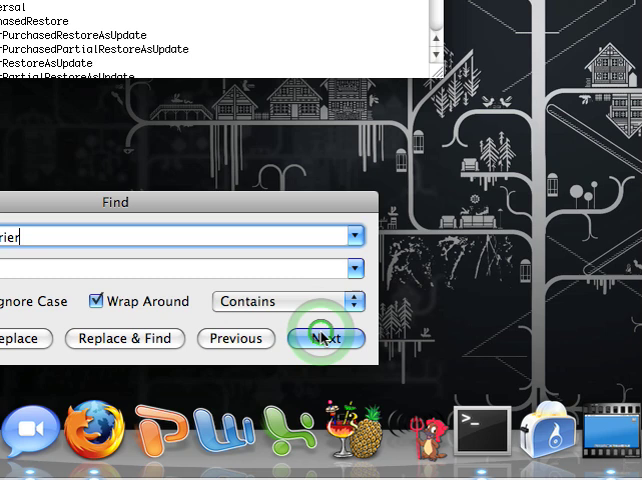
{"action": "left_click", "coordinate": [323, 338]}
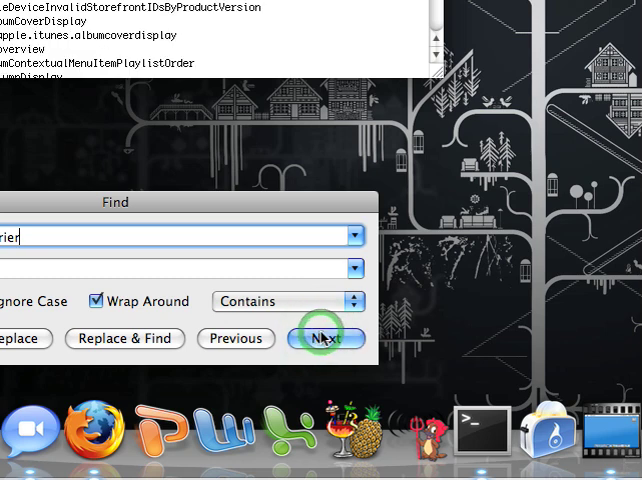
{"action": "left_click", "coordinate": [325, 338]}
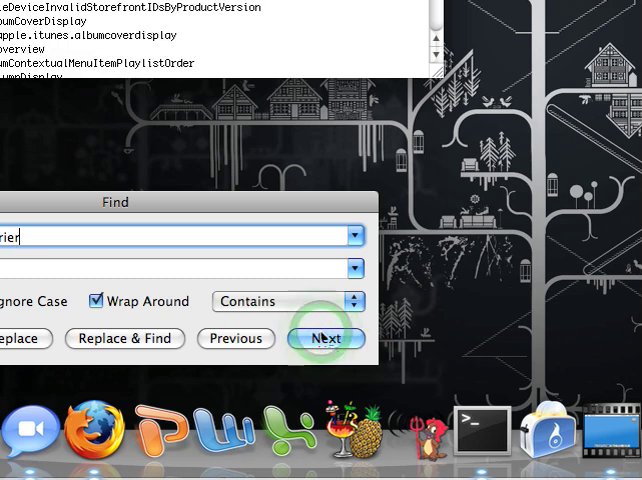
{"action": "left_click", "coordinate": [326, 338]}
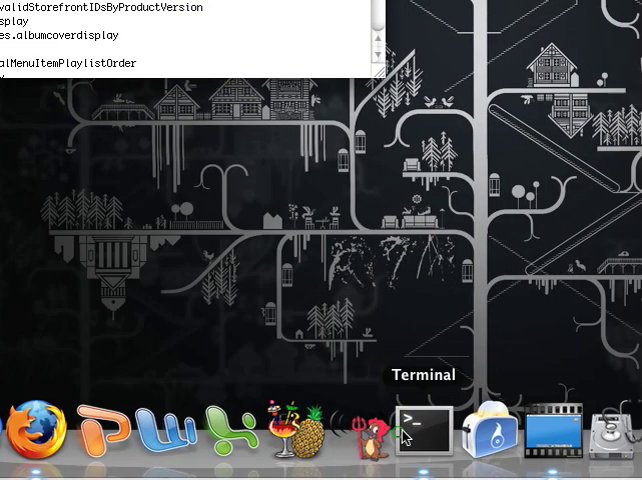
In Terminal, change directory to /Applications/iTunes.app/Contents/MacOS.
{"action": "left_click", "coordinate": [423, 433]}
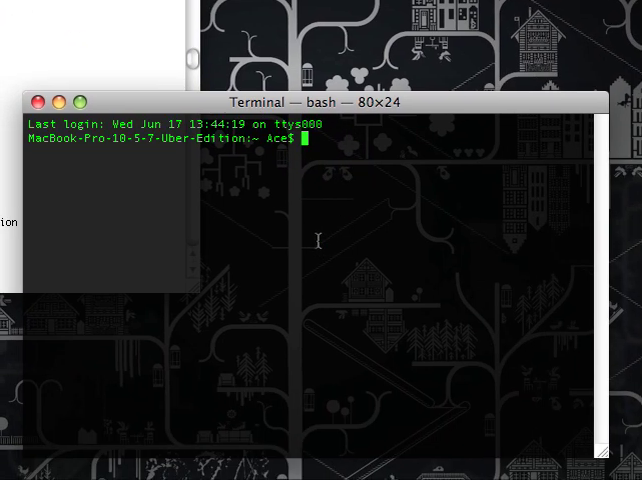
{"action": "type", "text": "cd /"}
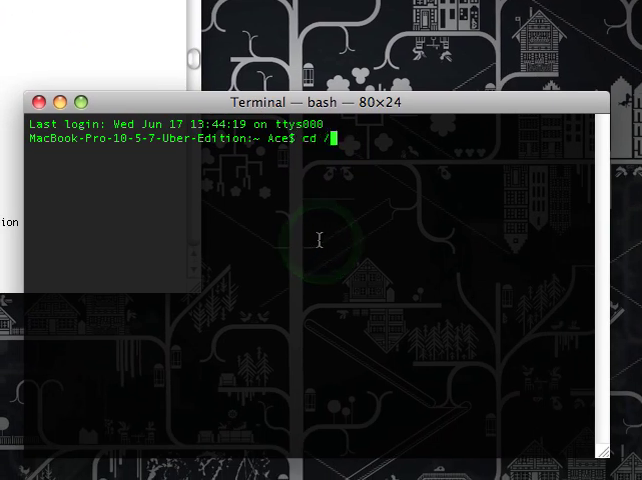
{"action": "type", "text": "A"}
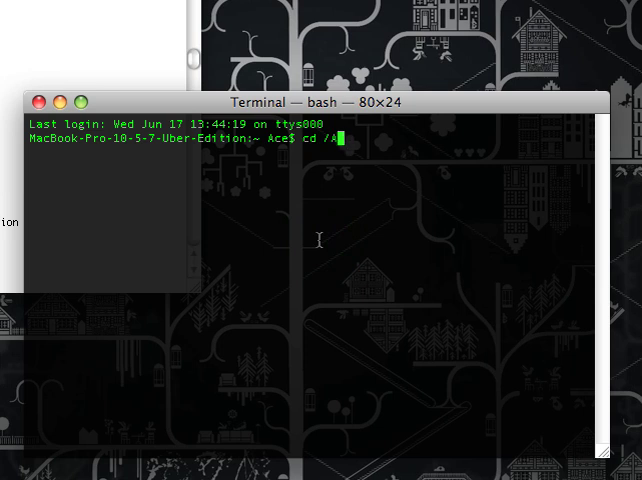
{"action": "type", "text": "pplications"}
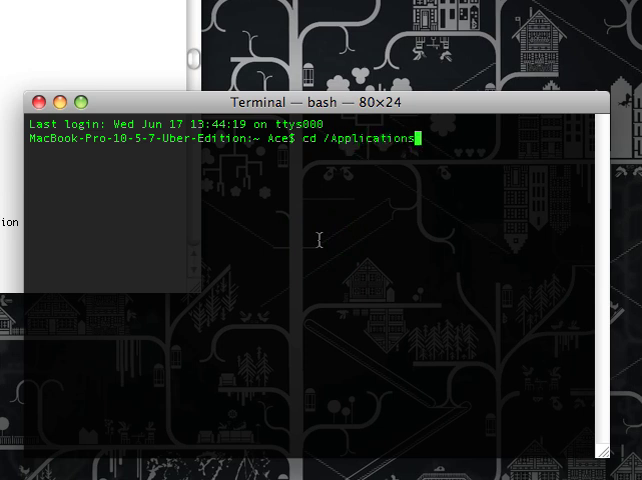
{"action": "type", "text": "iTunes.app/"}
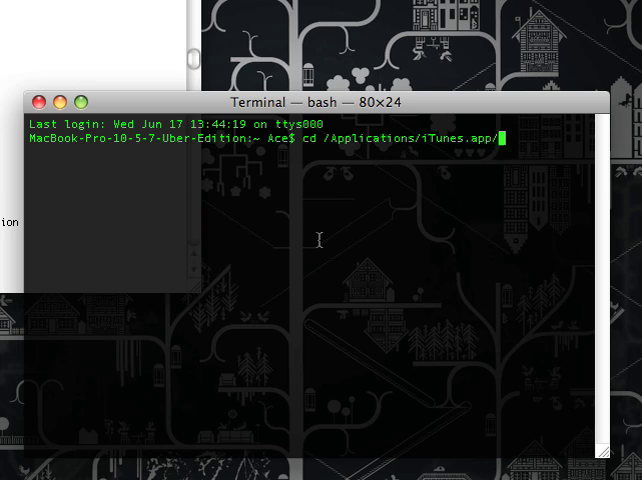
{"action": "type", "text": "Contents/MacOS"}
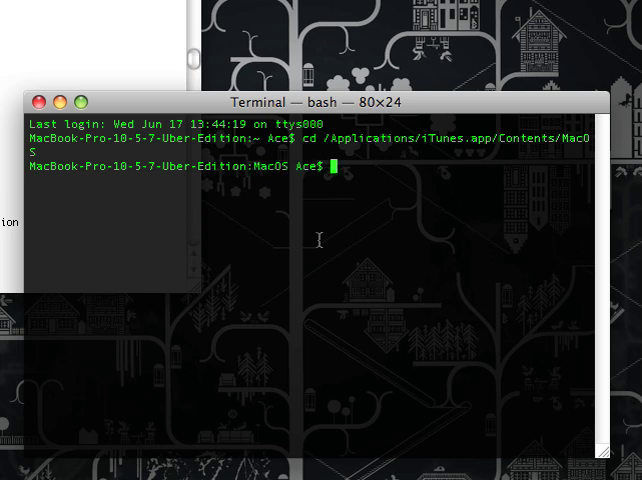
List the MacOS folder's contents and start a strings command.
{"action": "type", "text": "ls"}
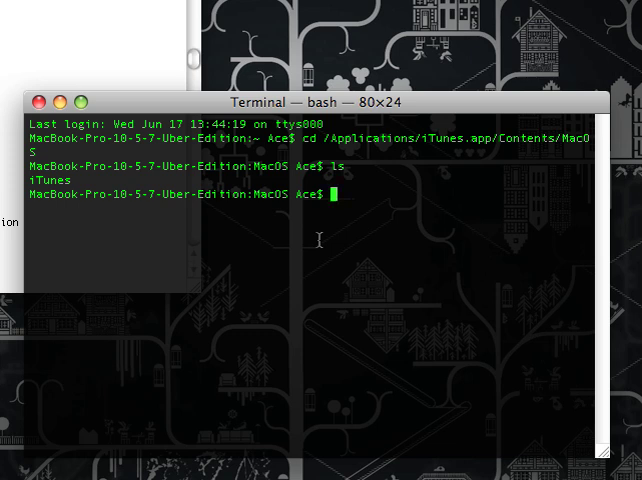
{"action": "type", "text": "strings"}
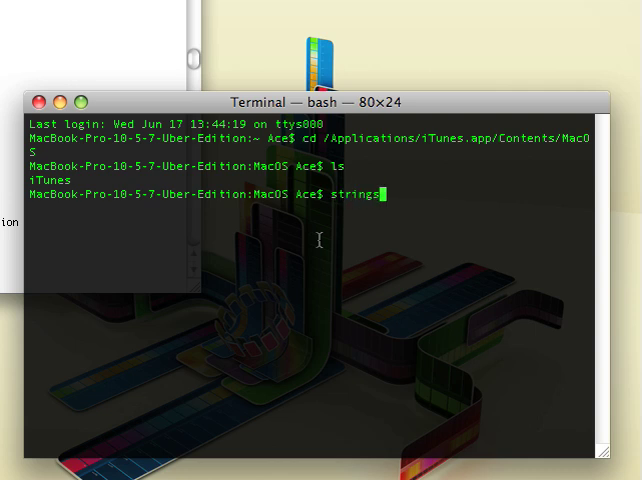
{"action": "type", "text": "-"}
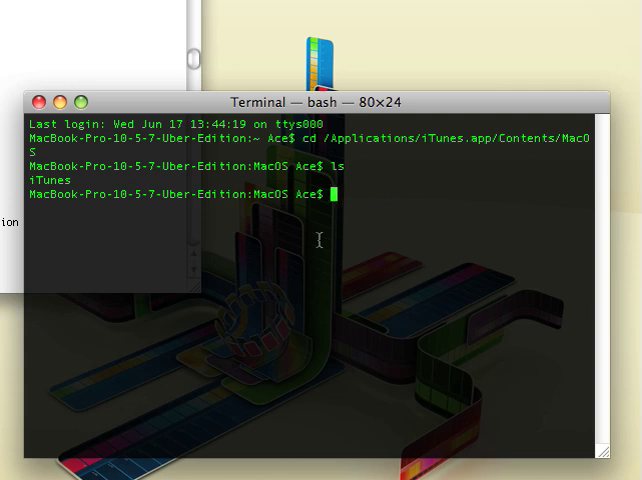
Enter 'defaults write com.apple.iTunes carrier-testing -bool TRUE' in Terminal.
{"action": "type", "text": "write"}
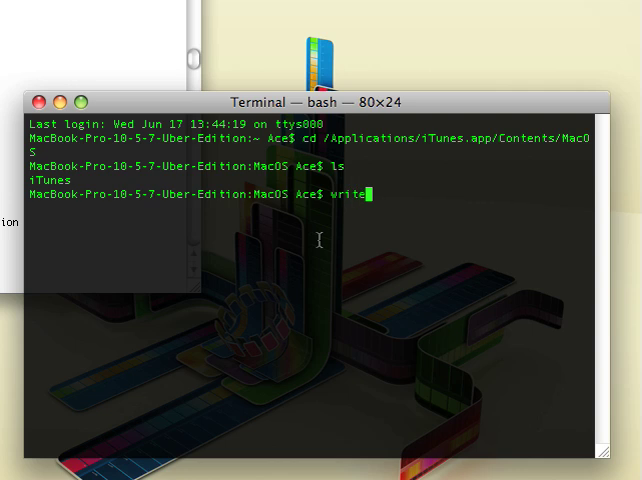
{"action": "type", "text": "defaults"}
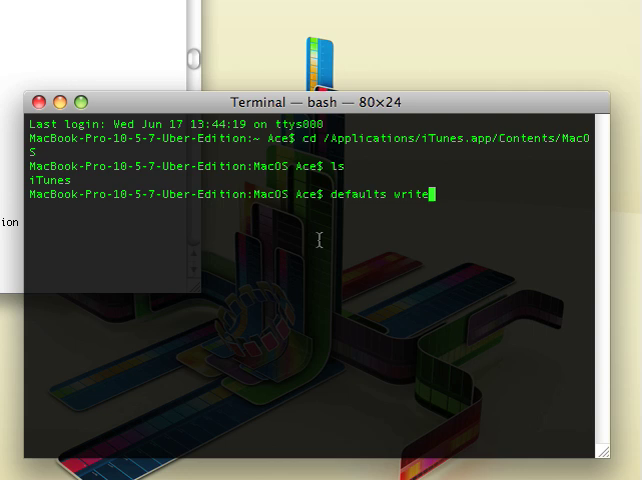
{"action": "type", "text": "com.apple."}
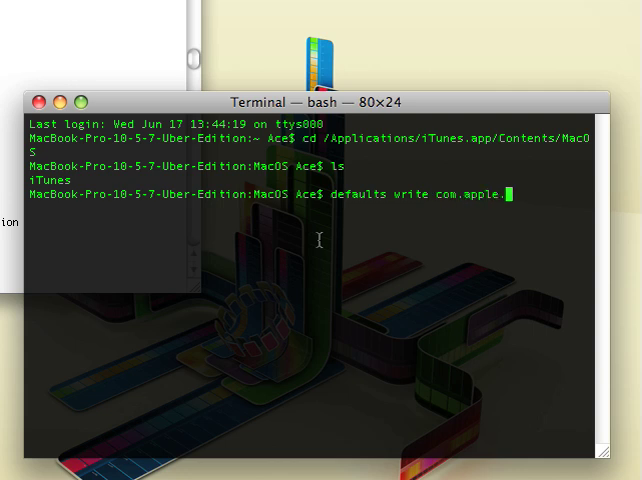
{"action": "type", "text": "iTunes"}
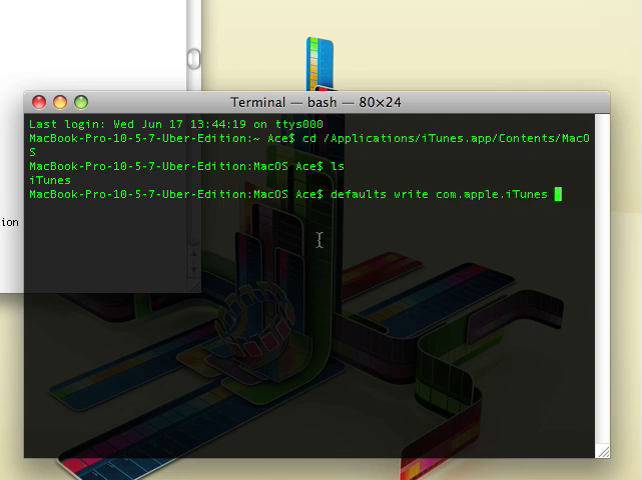
{"action": "type", "text": "carrier-testing"}
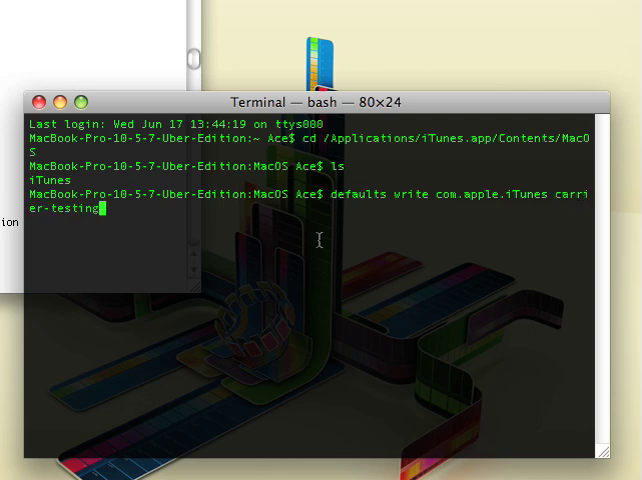
{"action": "type", "text": "-bool"}
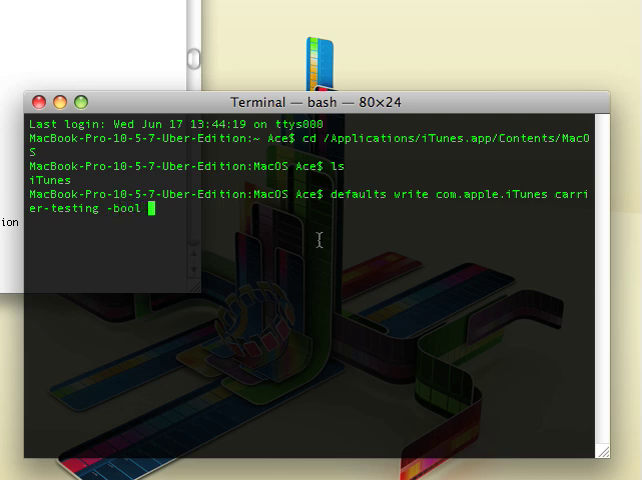
{"action": "type", "text": "TRUE"}
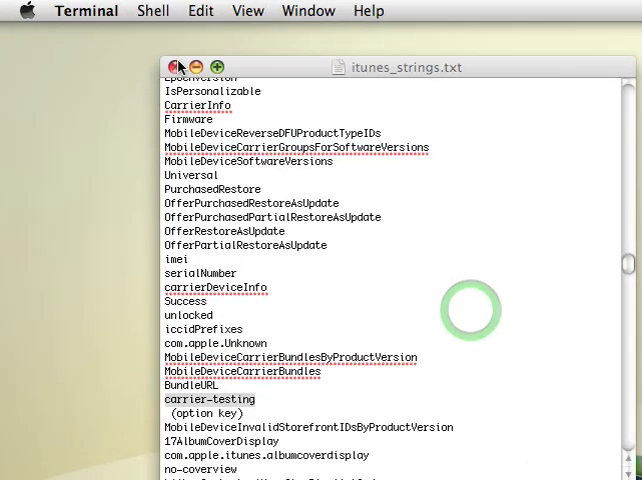
Bring iTunes forward and pick the ATT_US (MMS and Tethering).ipcc carrier file.
{"action": "left_click", "coordinate": [156, 430]}
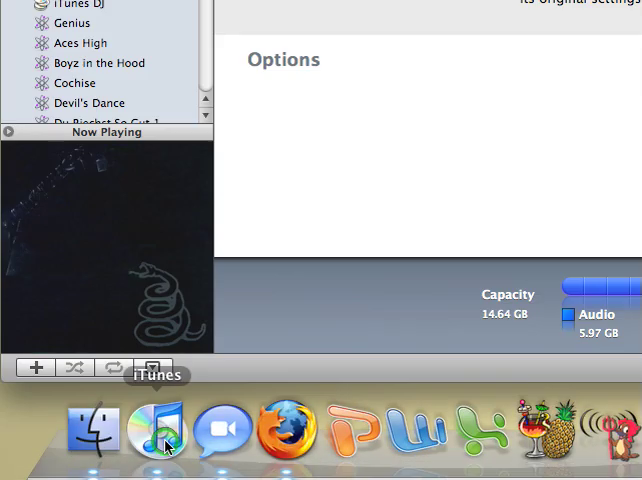
{"action": "left_click", "coordinate": [320, 234]}
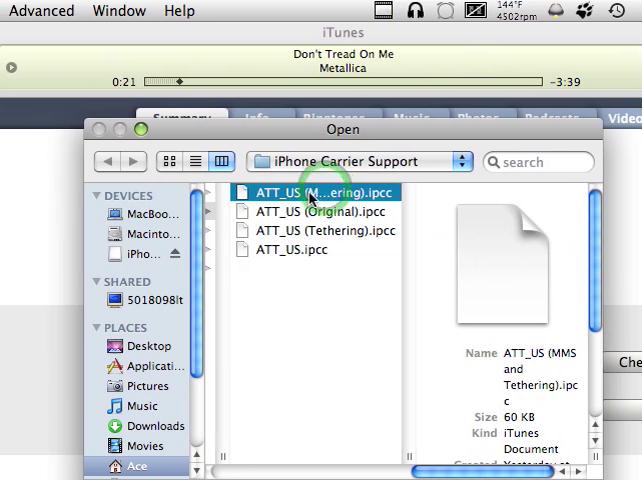
{"action": "left_click", "coordinate": [320, 211]}
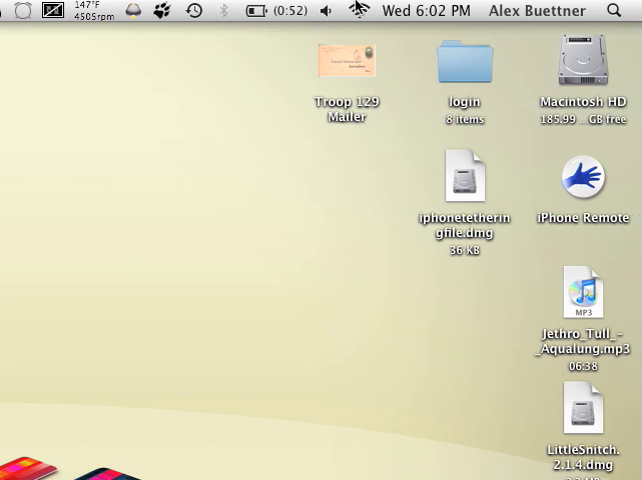
Switch to Finder to show the desktop holding iphonetetheringfile.dmg.
{"action": "left_click", "coordinate": [375, 11]}
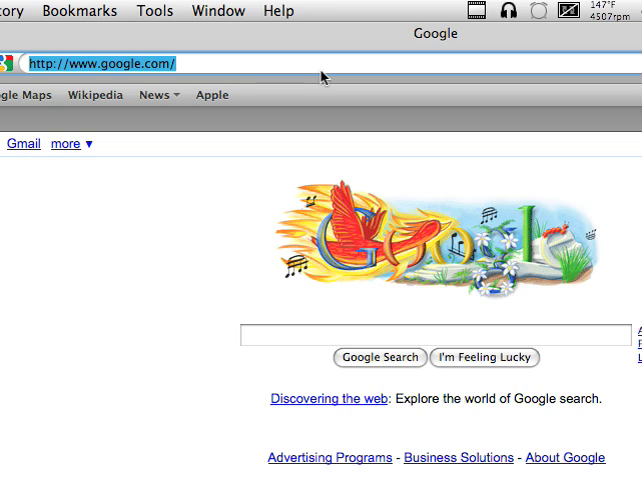
Type the myspace.com address into Firefox's address bar.
{"action": "type", "text": "myspace.c"}
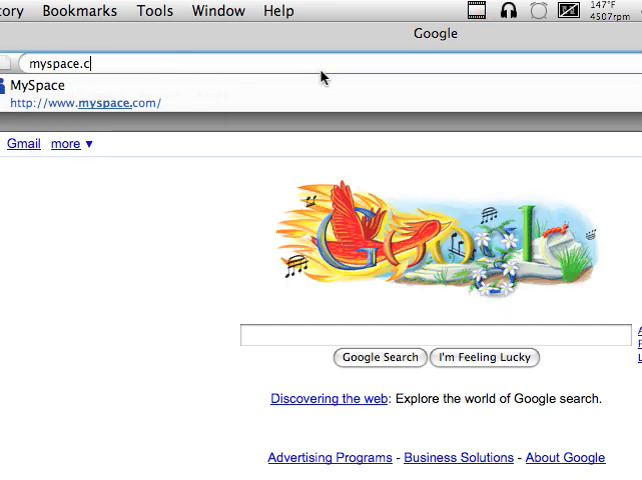